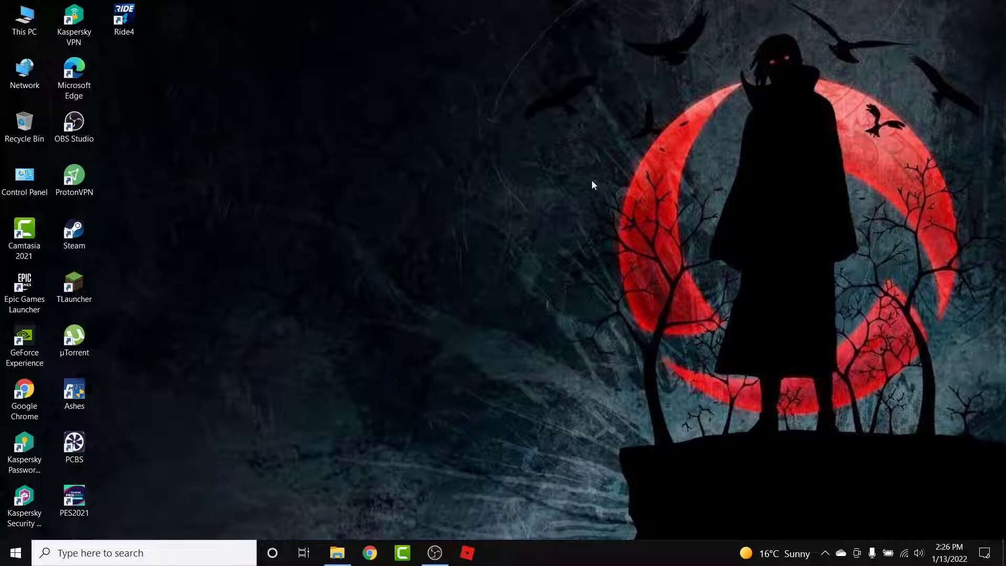
mouse_move(486, 494)
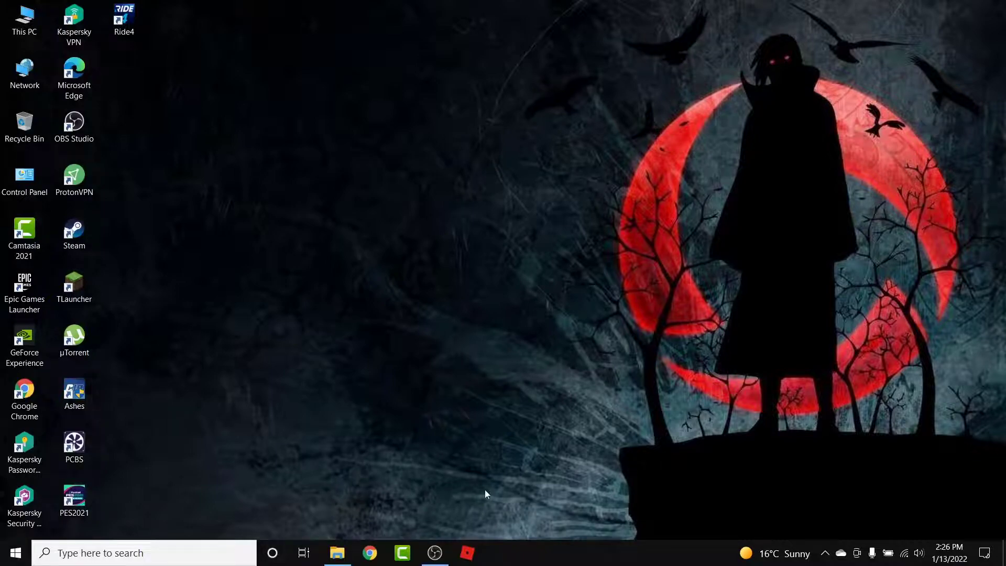
Launch Roblox from the taskbar and bring up the gear account menu
left_click(467, 552)
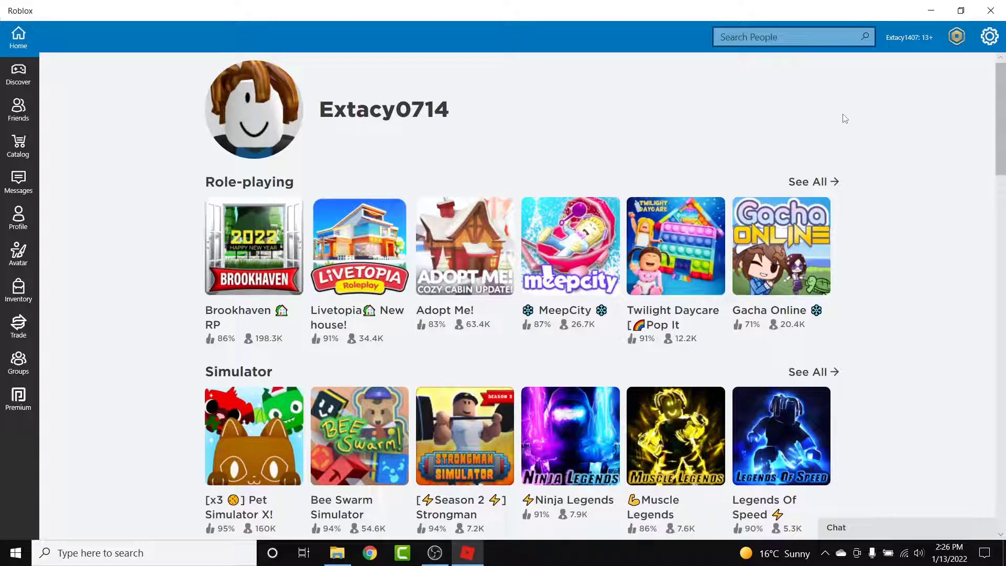
mouse_move(861, 118)
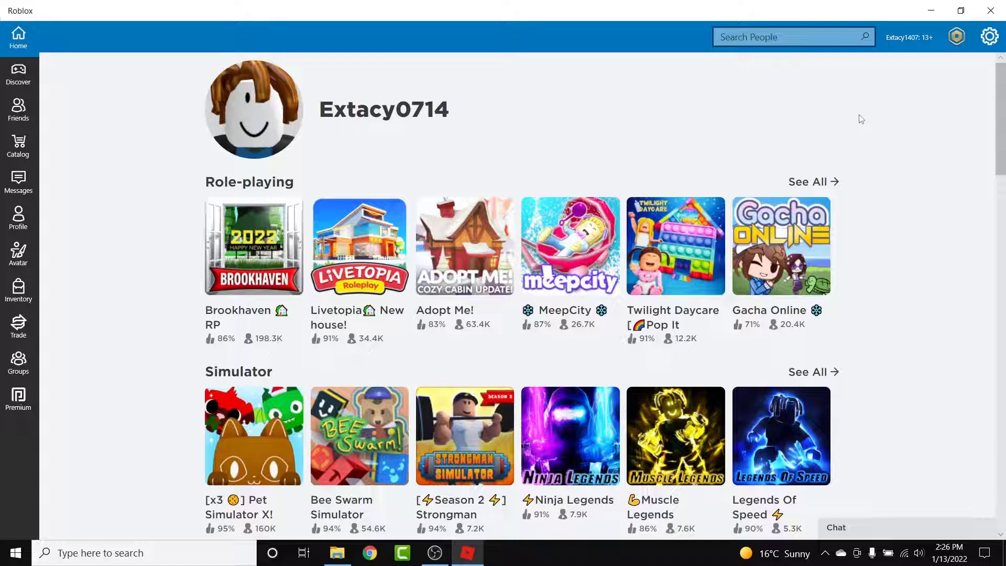
left_click(989, 36)
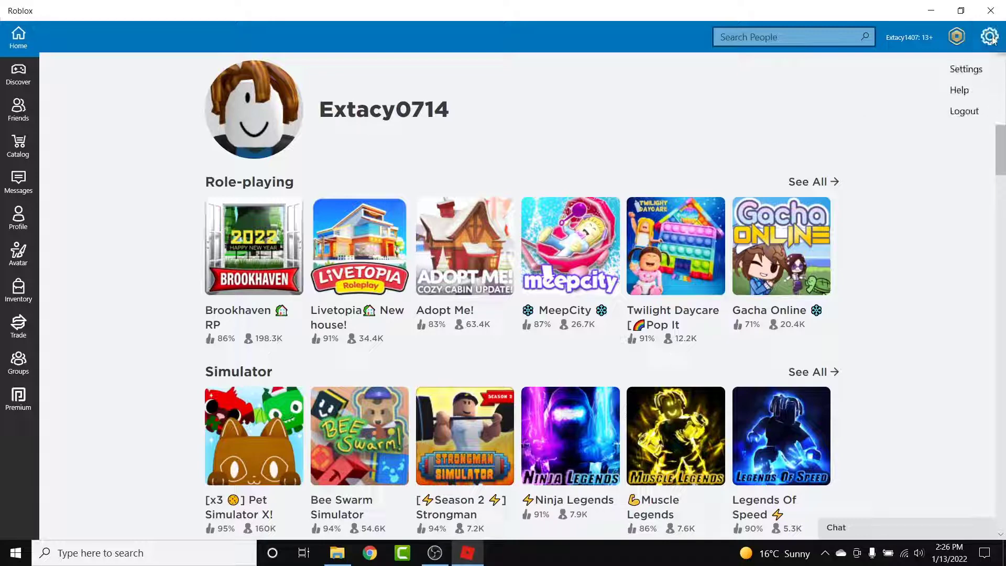
mouse_move(987, 69)
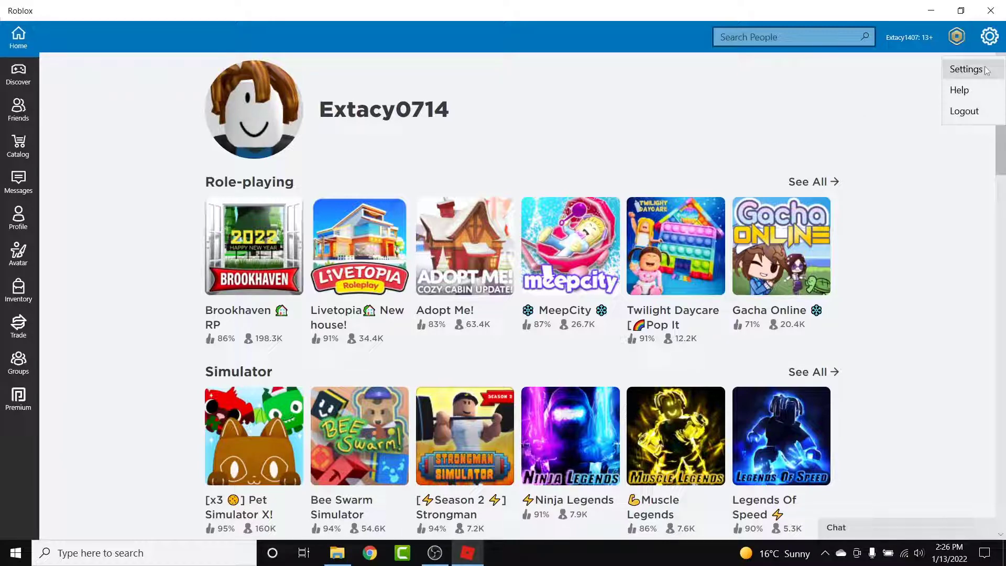
Choose Settings to reach the My Settings page with Account Info and Personal sections
left_click(965, 70)
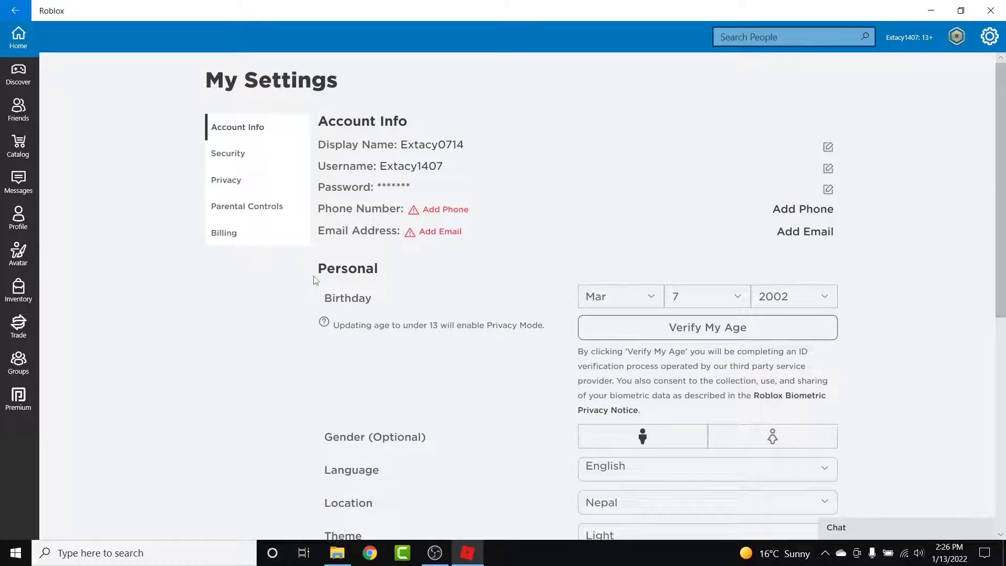
mouse_move(333, 308)
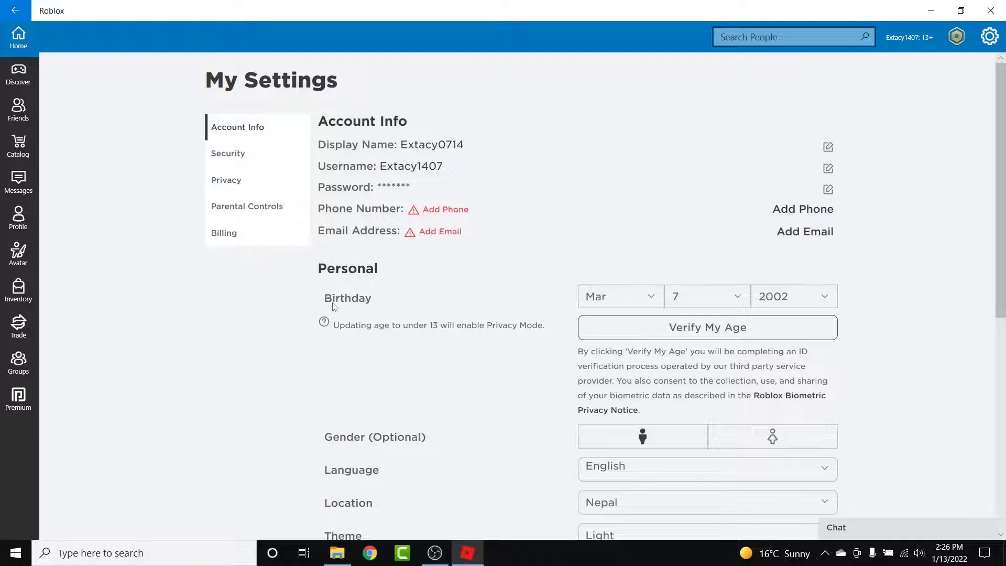
mouse_move(648, 304)
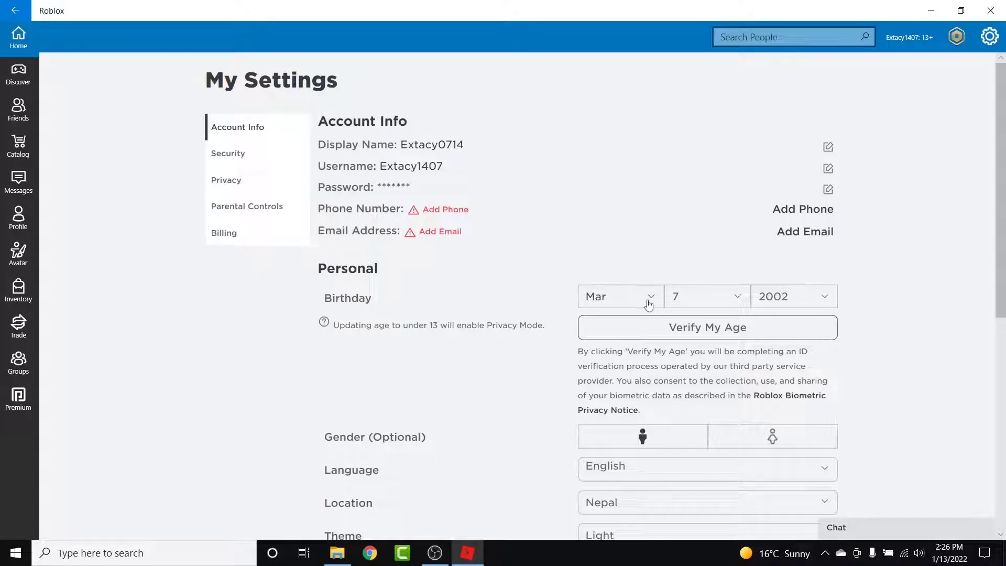
mouse_move(893, 288)
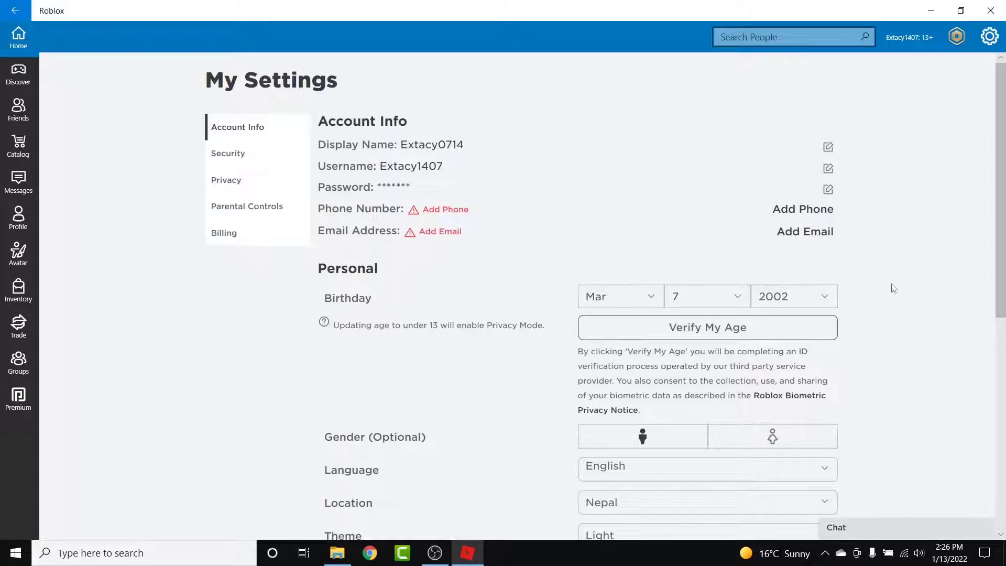
left_click(620, 296)
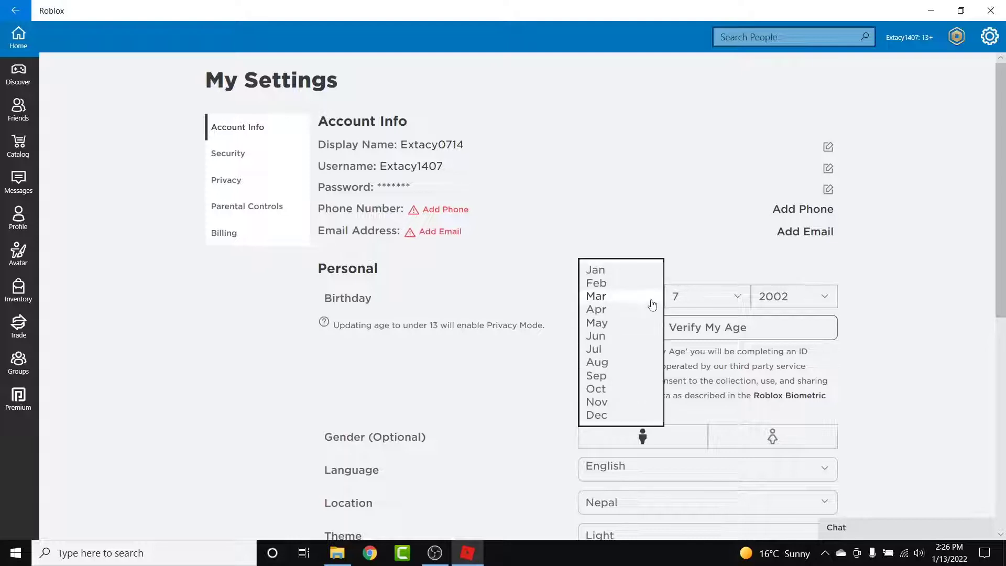
left_click(596, 295)
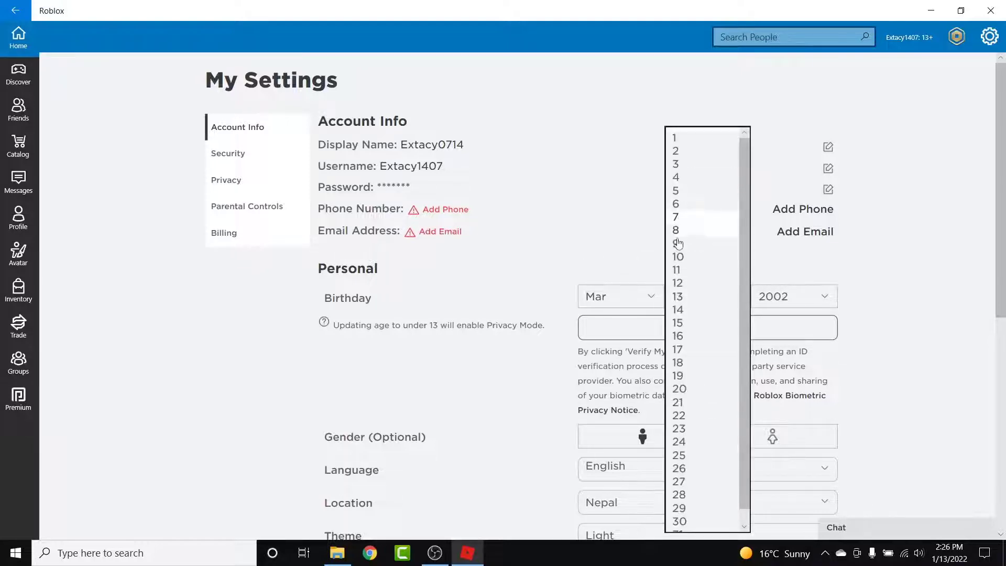
left_click(676, 243)
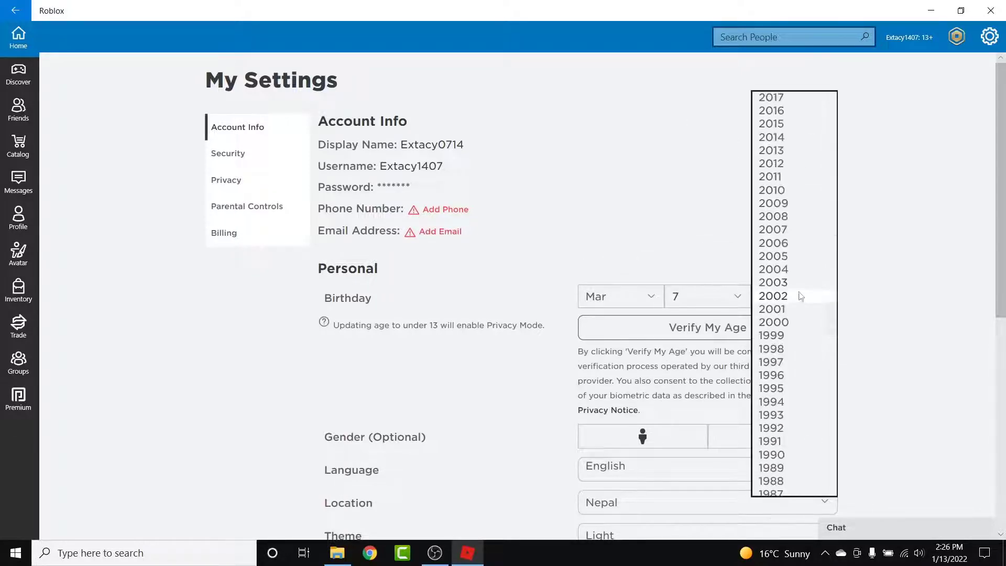
left_click(773, 295)
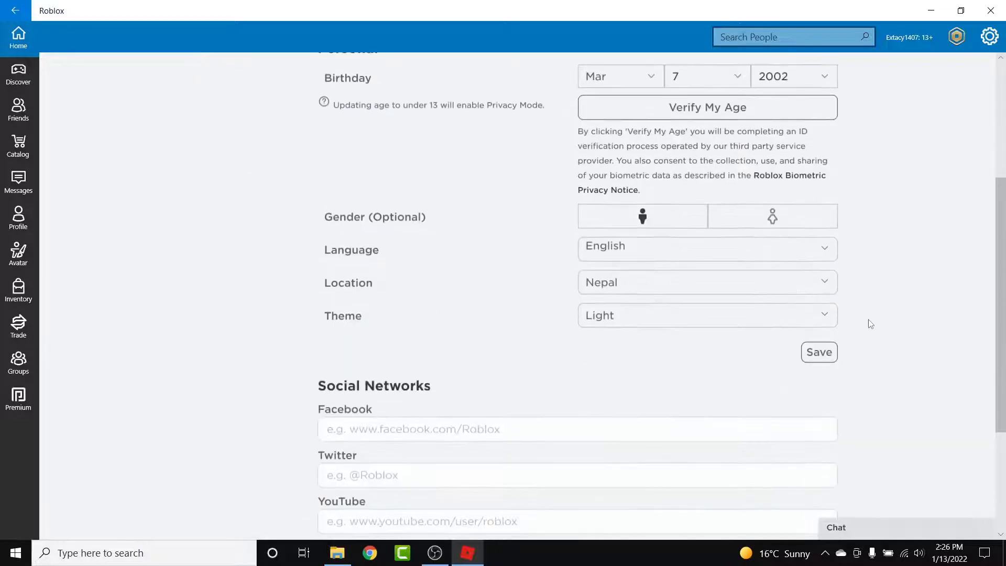
Save the Personal settings and confirm the Success dialog with OK
left_click(820, 352)
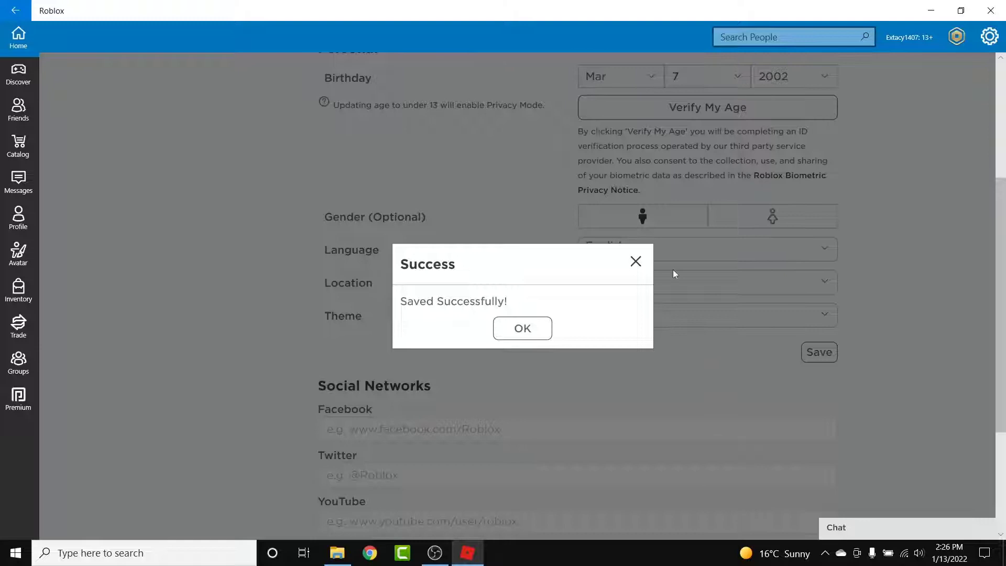
mouse_move(537, 306)
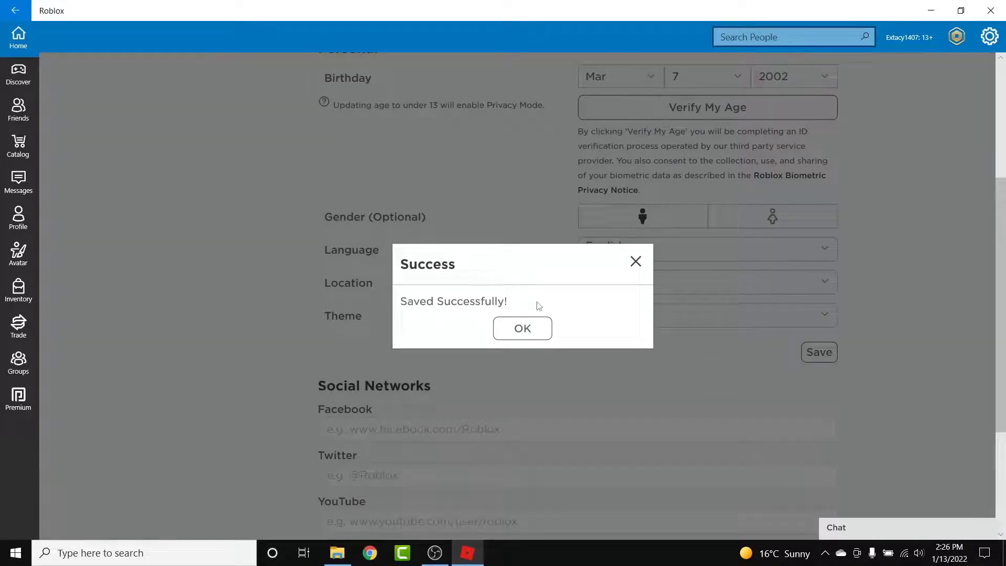
left_click(522, 328)
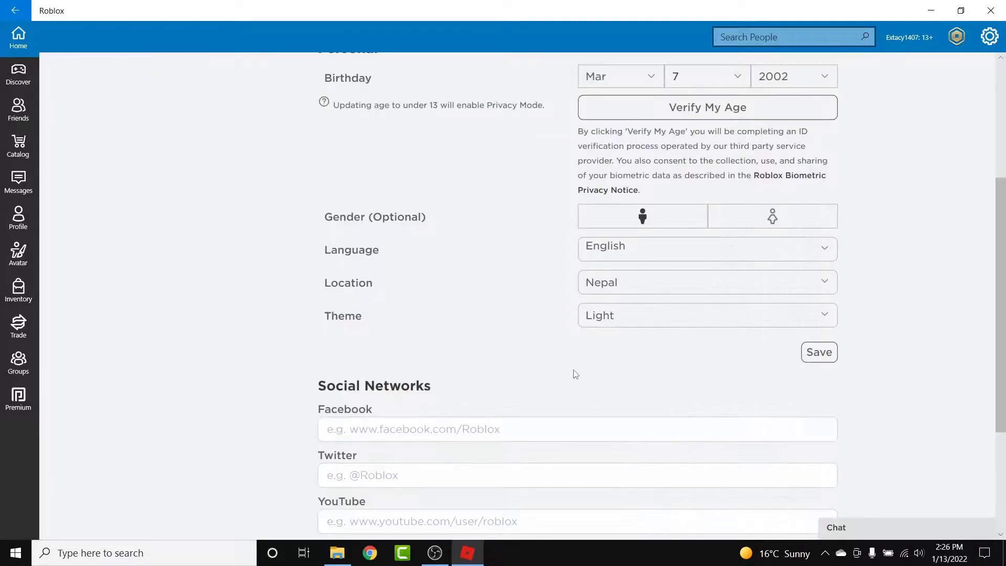